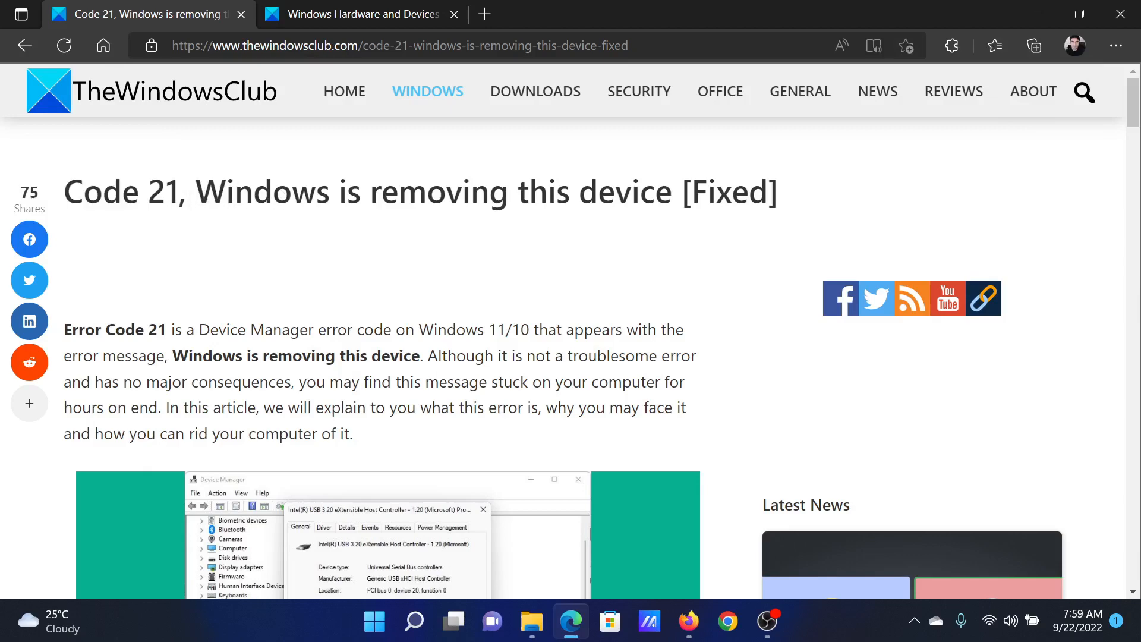
Scroll the Code 21 article down to its numbered list of five fixes
{"action": "scroll", "scroll_direction": "down", "scroll_amount": 3}
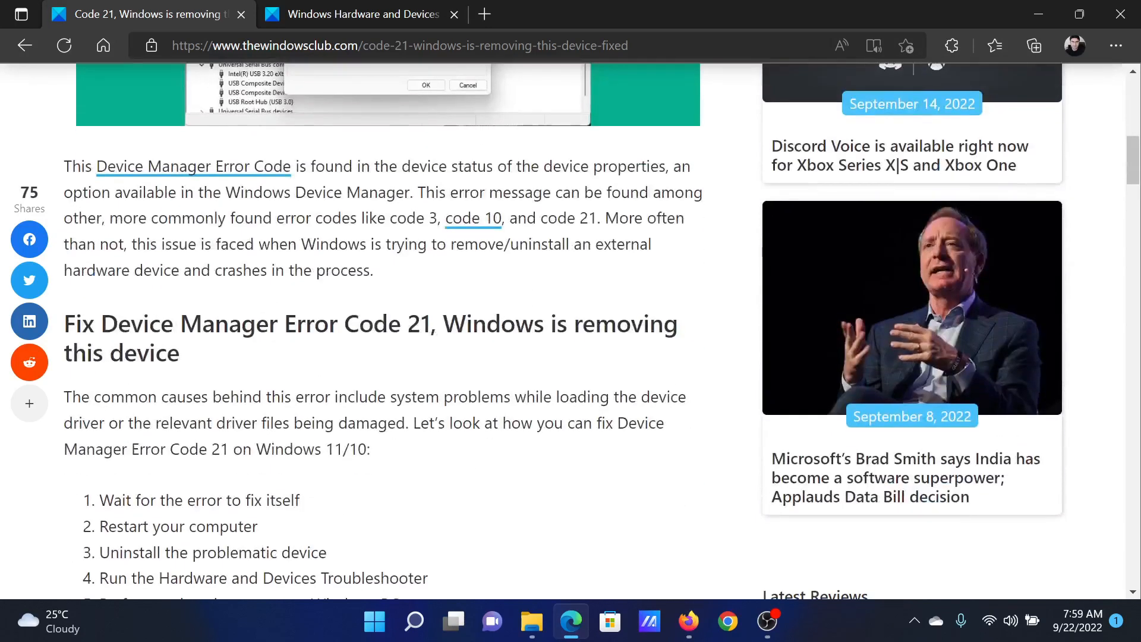
{"action": "scroll", "scroll_direction": "down", "scroll_amount": 3}
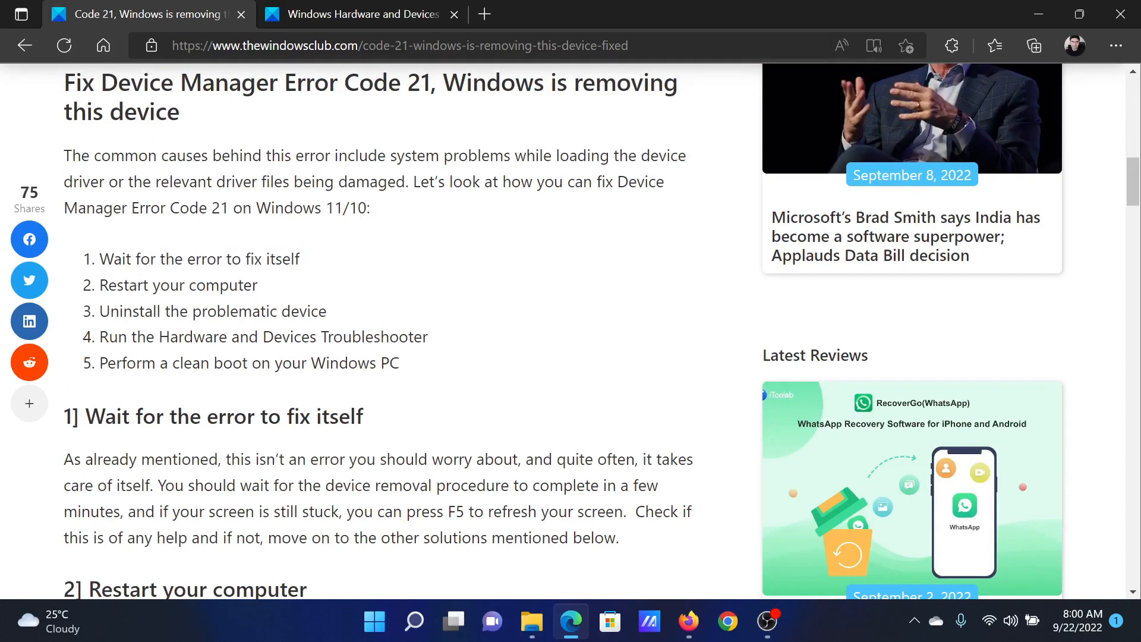
Show the Restart option from the Start button's power menu, then dismiss it without restarting
{"action": "right_click", "coordinate": [373, 622]}
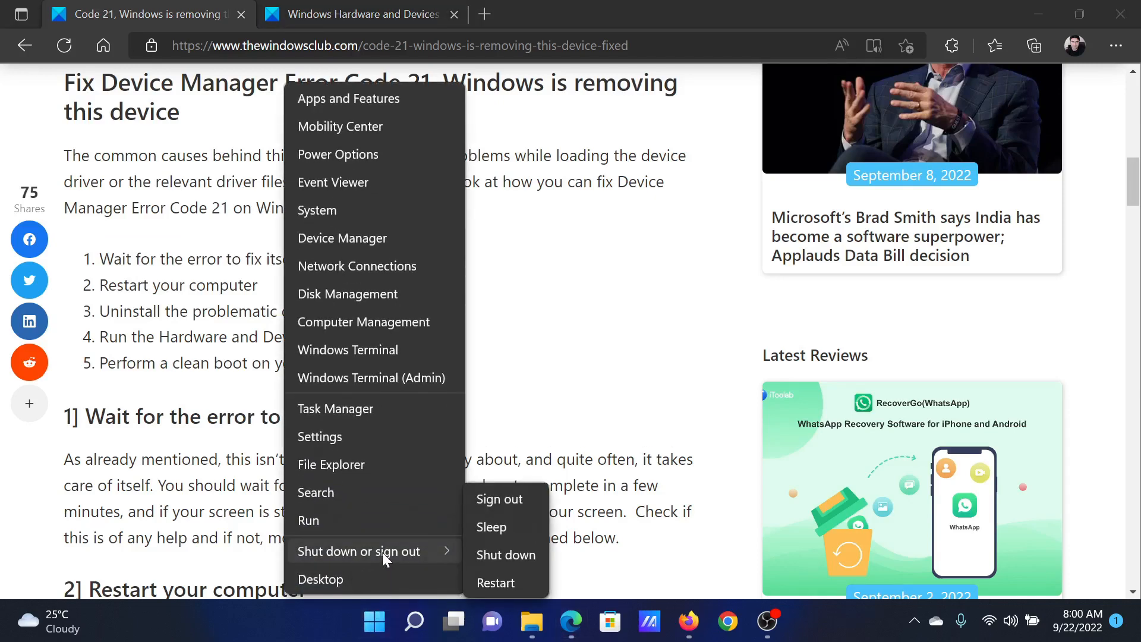
{"action": "left_click", "coordinate": [532, 352]}
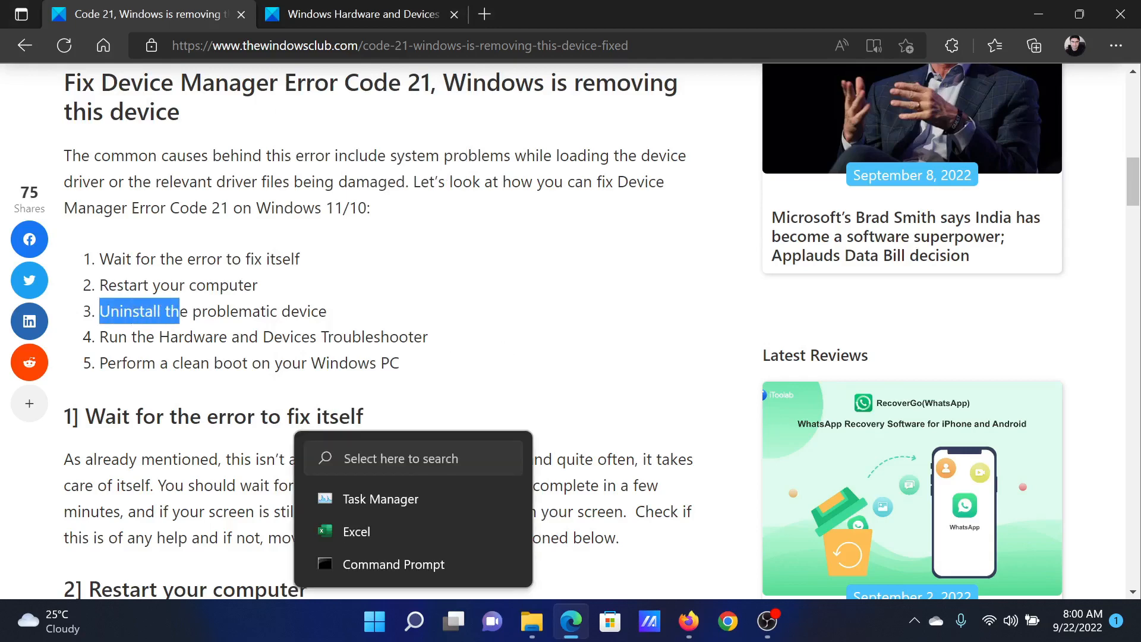
Launch Device Manager via devmgmt.msc and show Uninstall device for a HID-compliant consumer control device
{"action": "left_click", "coordinate": [486, 300]}
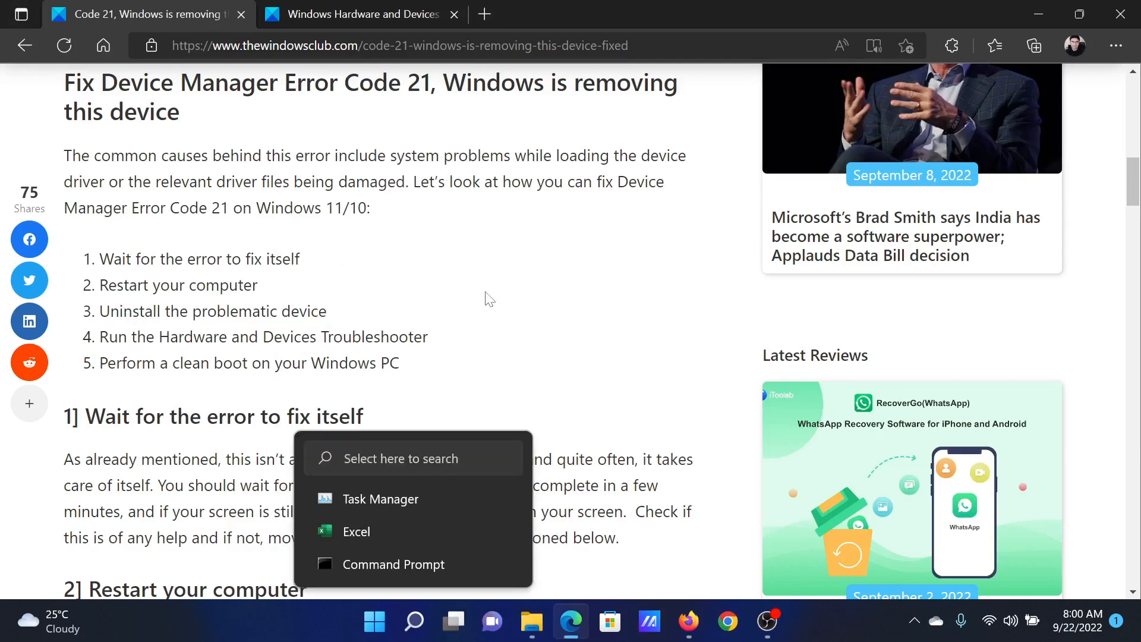
{"action": "type", "text": "devmgmt.msc"}
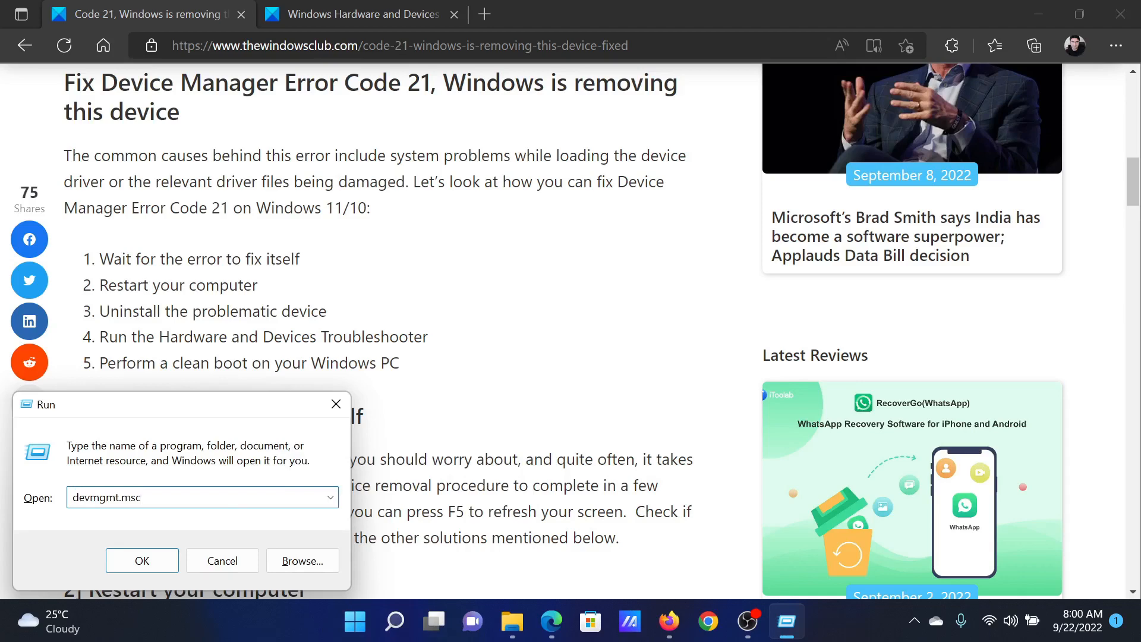
{"action": "left_click", "coordinate": [142, 559]}
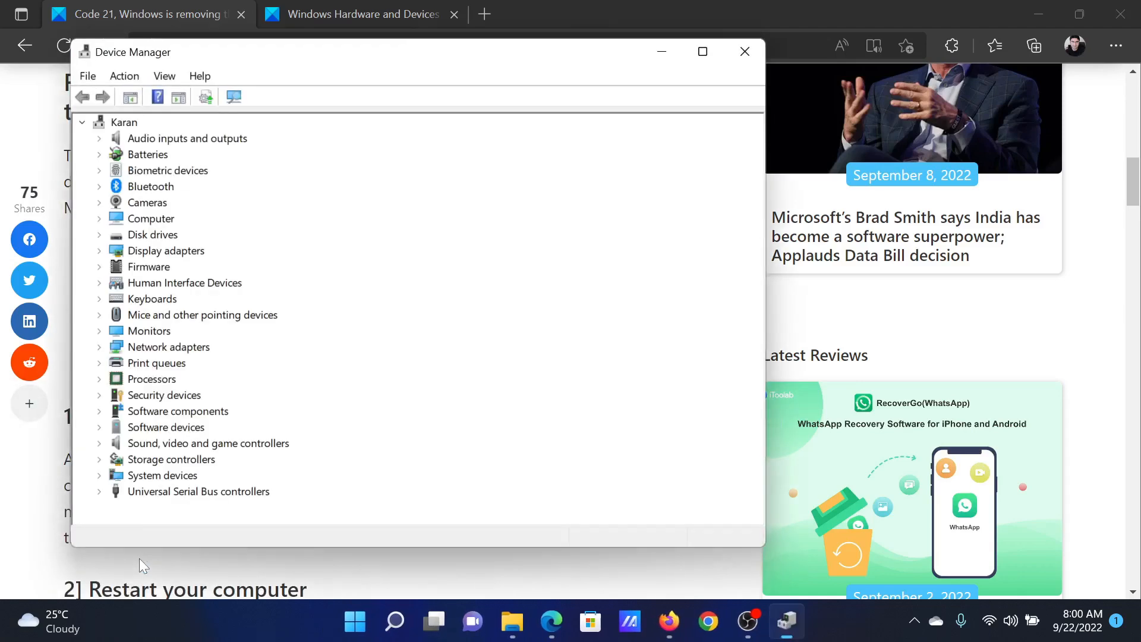
{"action": "mouse_move", "coordinate": [143, 313]}
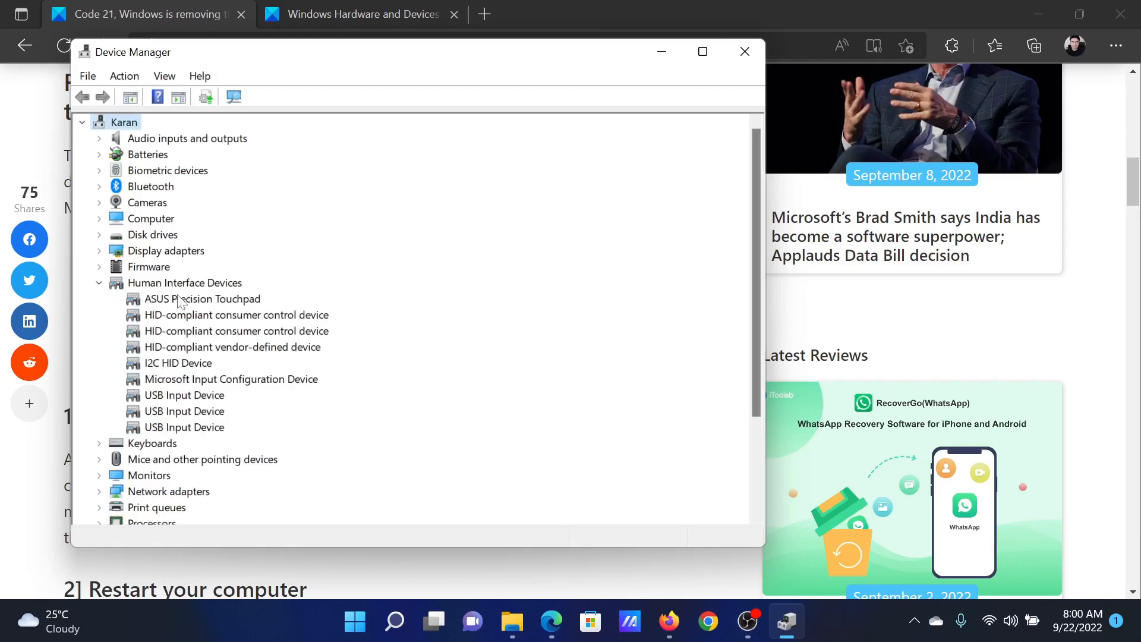
{"action": "right_click", "coordinate": [235, 330]}
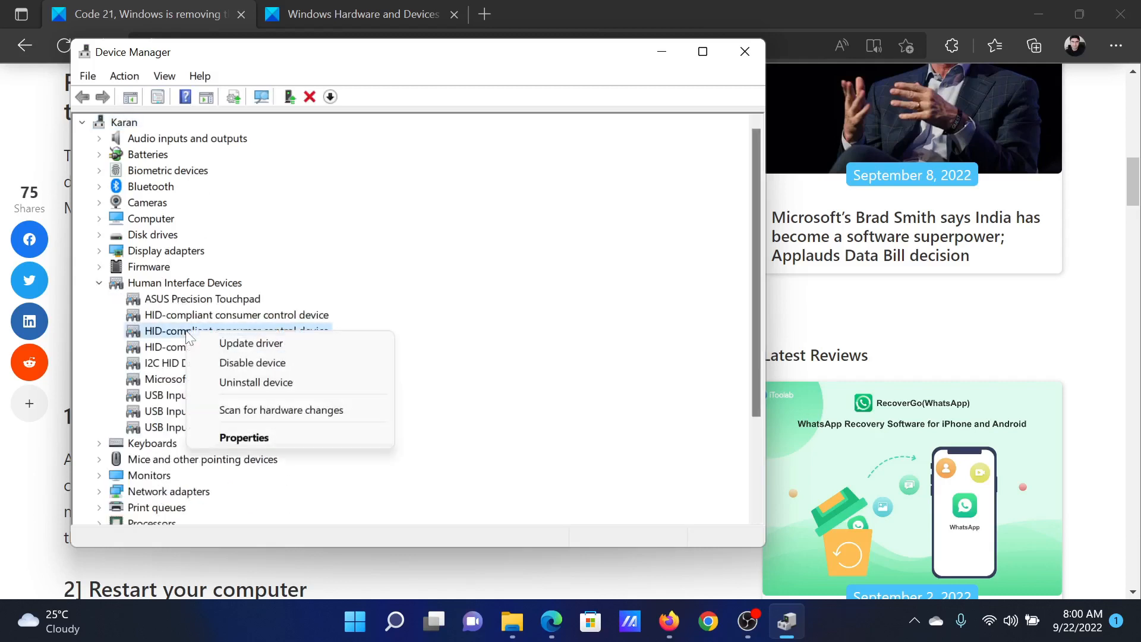
{"action": "mouse_move", "coordinate": [252, 363]}
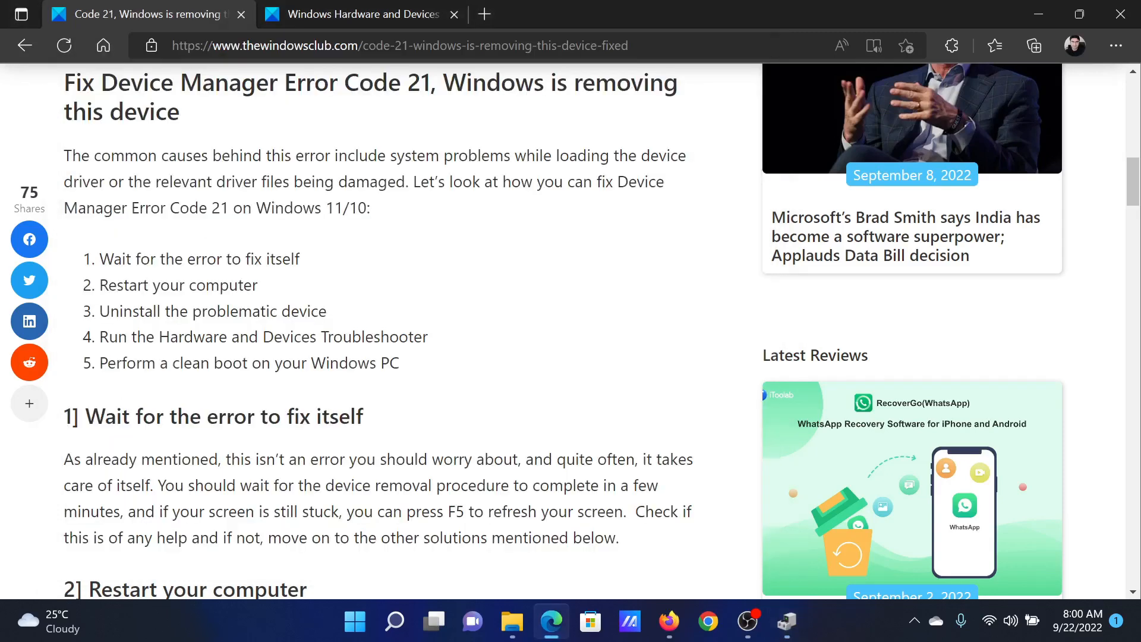
Run msdt.exe -id DeviceDiagnostic to launch the Hardware and Devices troubleshooter, then cancel it
{"action": "left_click_drag", "start_coordinate": [107, 336], "coordinate": [422, 336]}
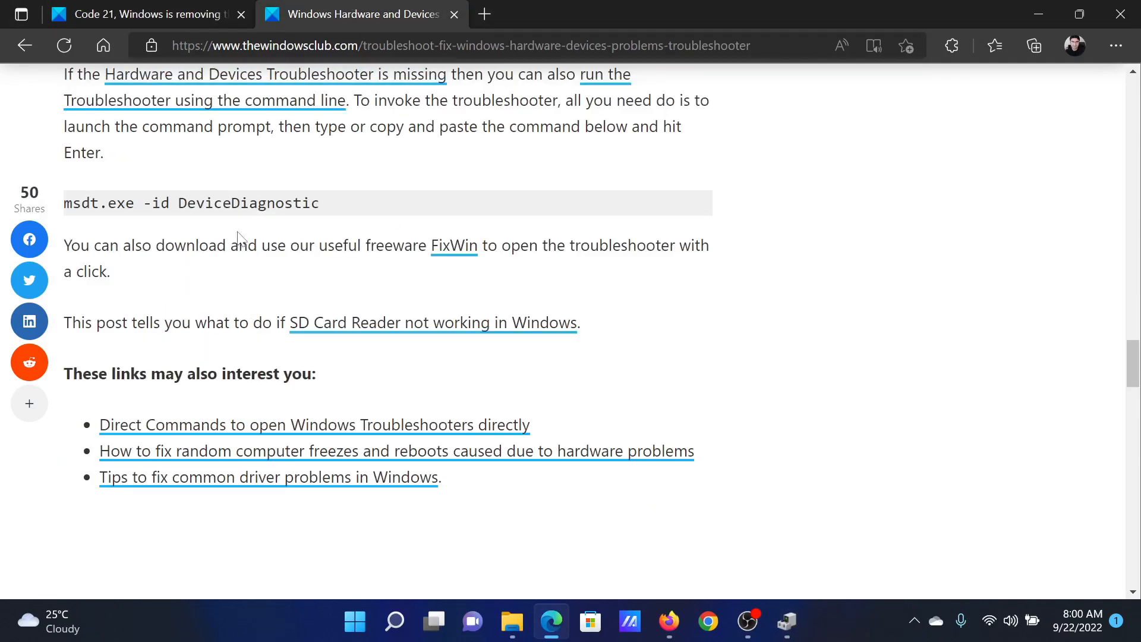
{"action": "right_click", "coordinate": [189, 204]}
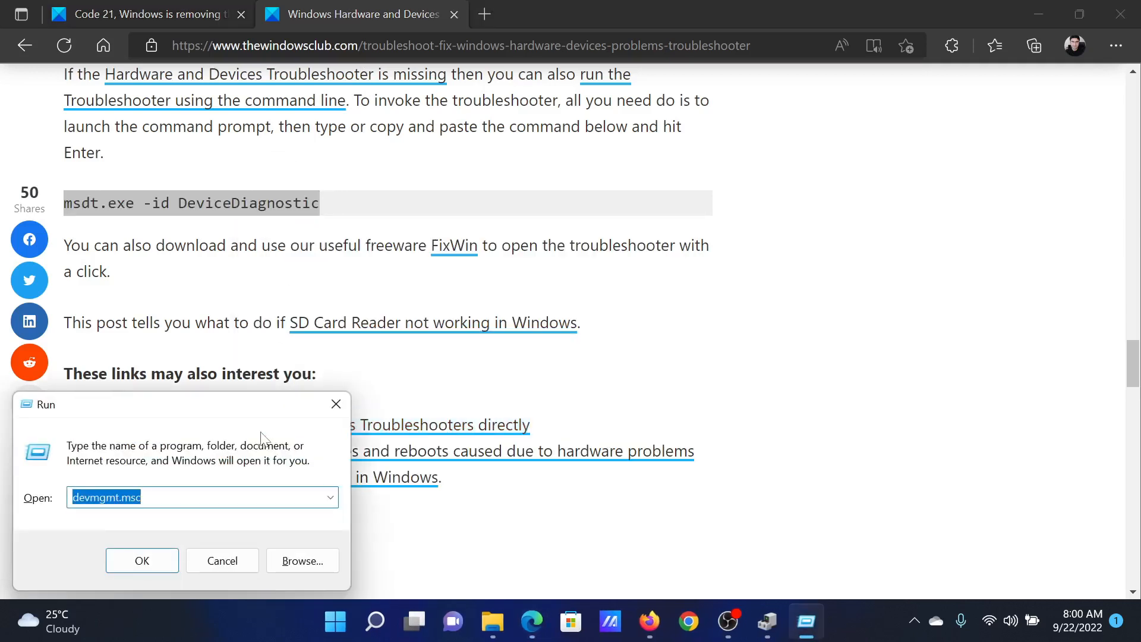
{"action": "type", "text": "msdt.exe -id DeviceDiagnostic"}
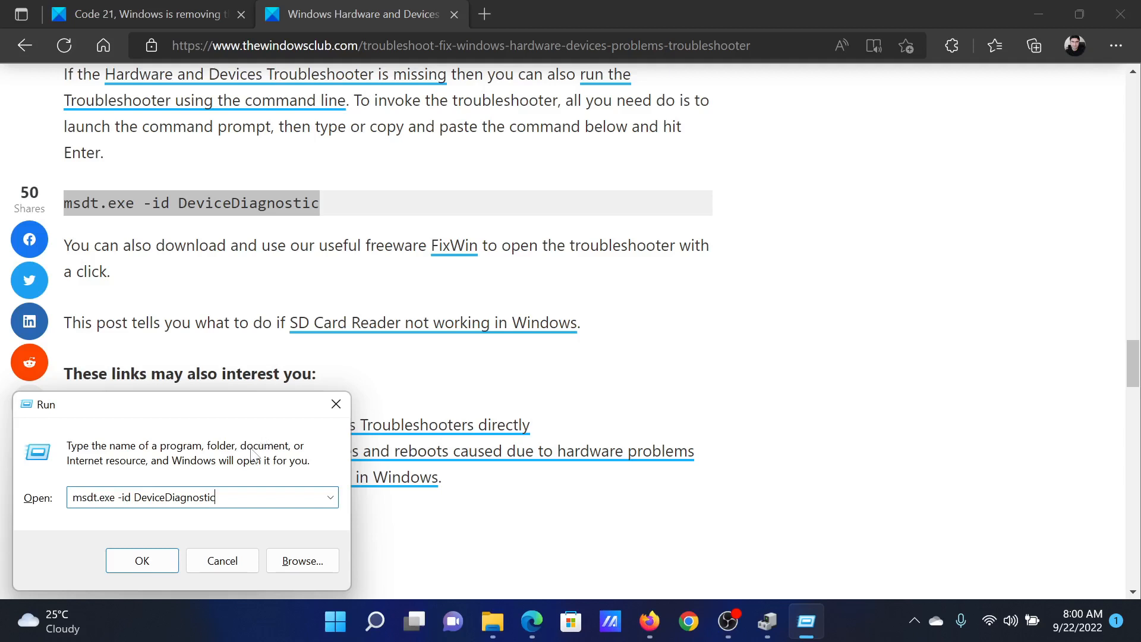
{"action": "left_click", "coordinate": [141, 560]}
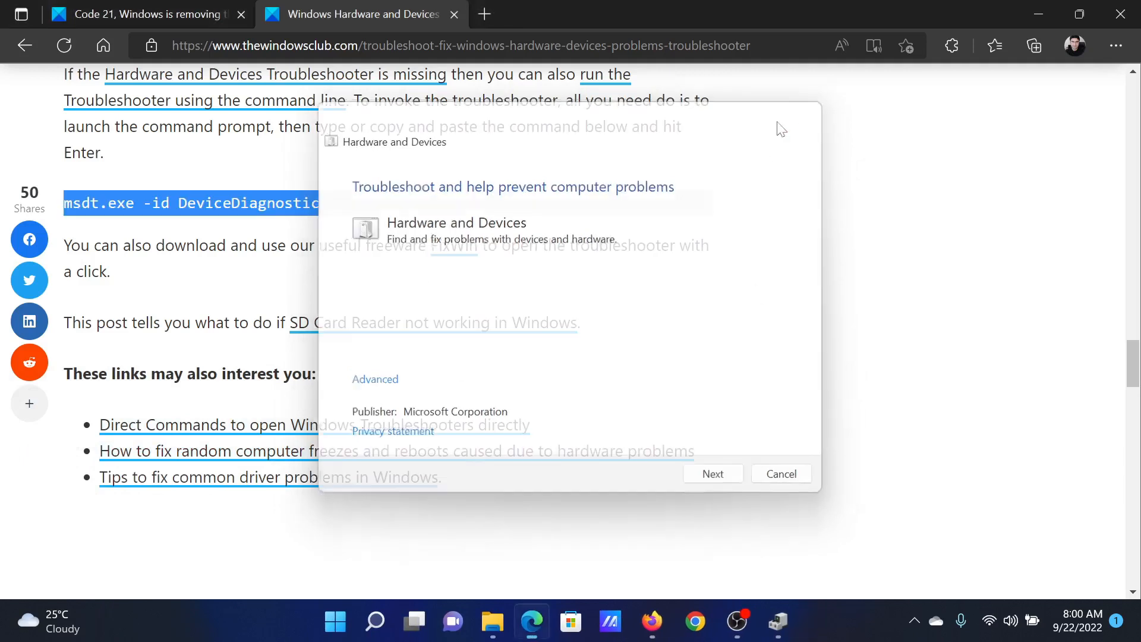
{"action": "left_click", "coordinate": [454, 15]}
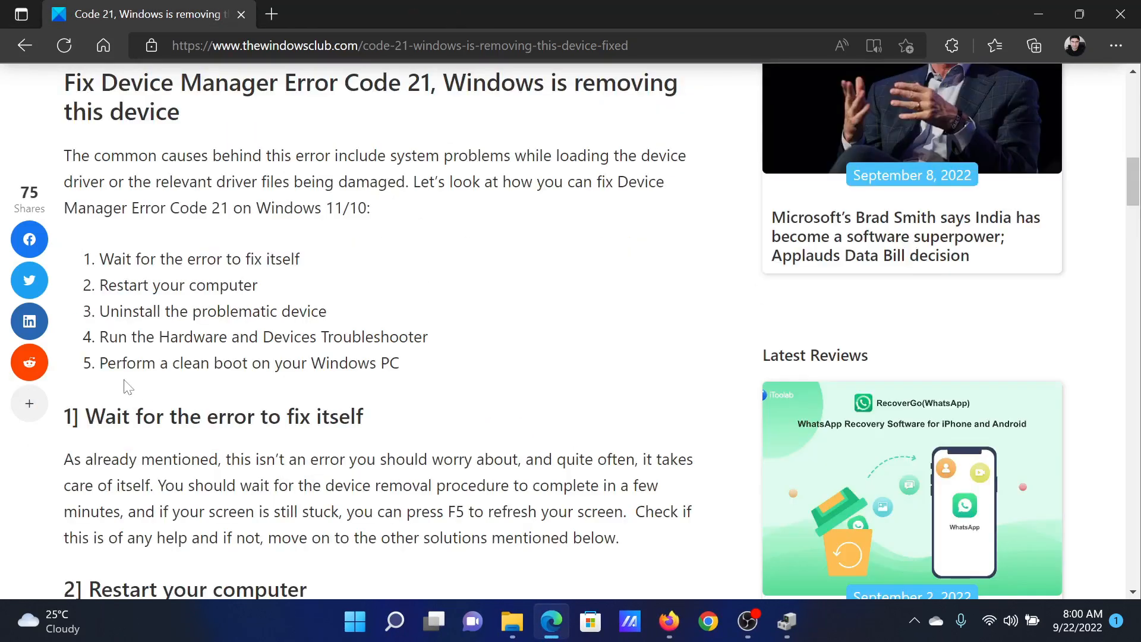
Launch System Configuration via msconfig in the Run box for the clean-boot fix
{"action": "left_click_drag", "start_coordinate": [105, 363], "coordinate": [379, 364]}
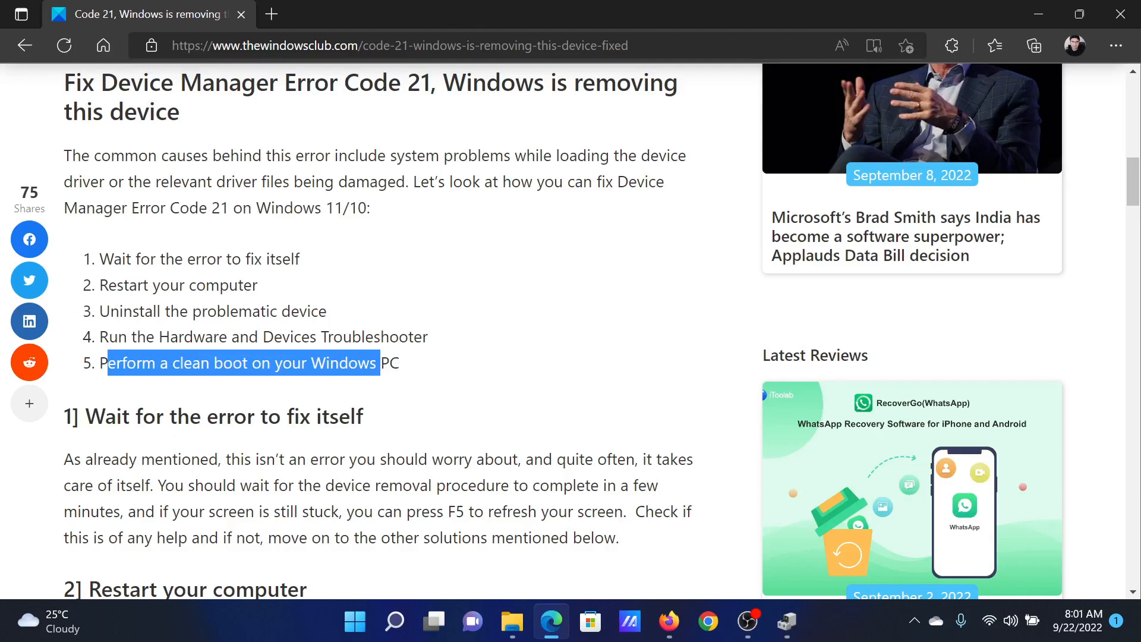
{"action": "left_click", "coordinate": [567, 404]}
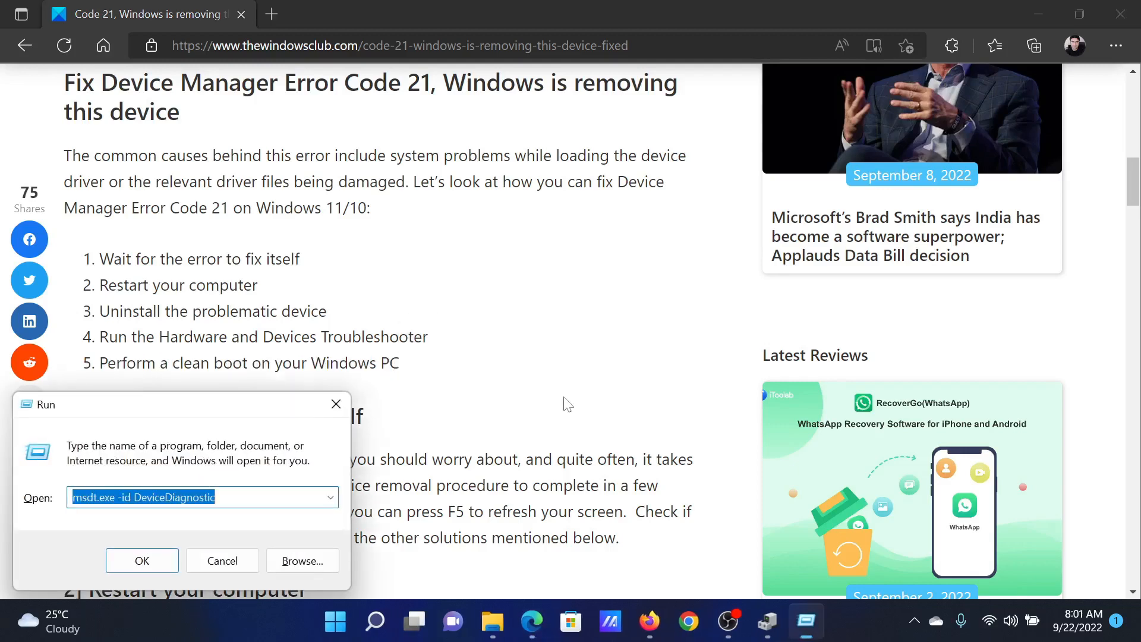
{"action": "type", "text": "m"}
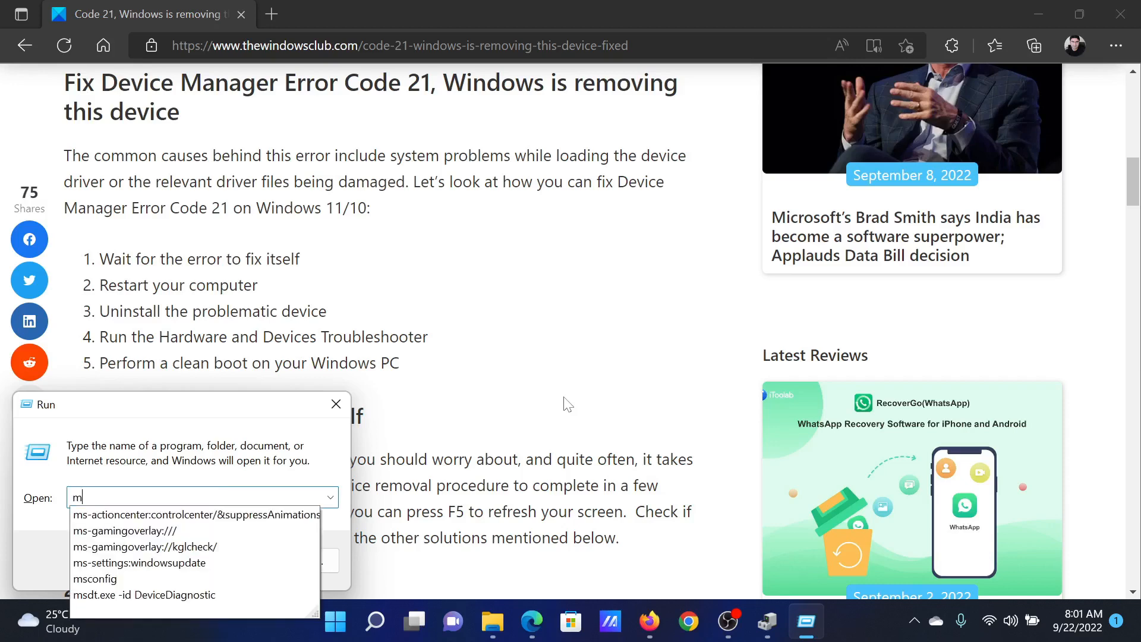
{"action": "type", "text": "sconfig"}
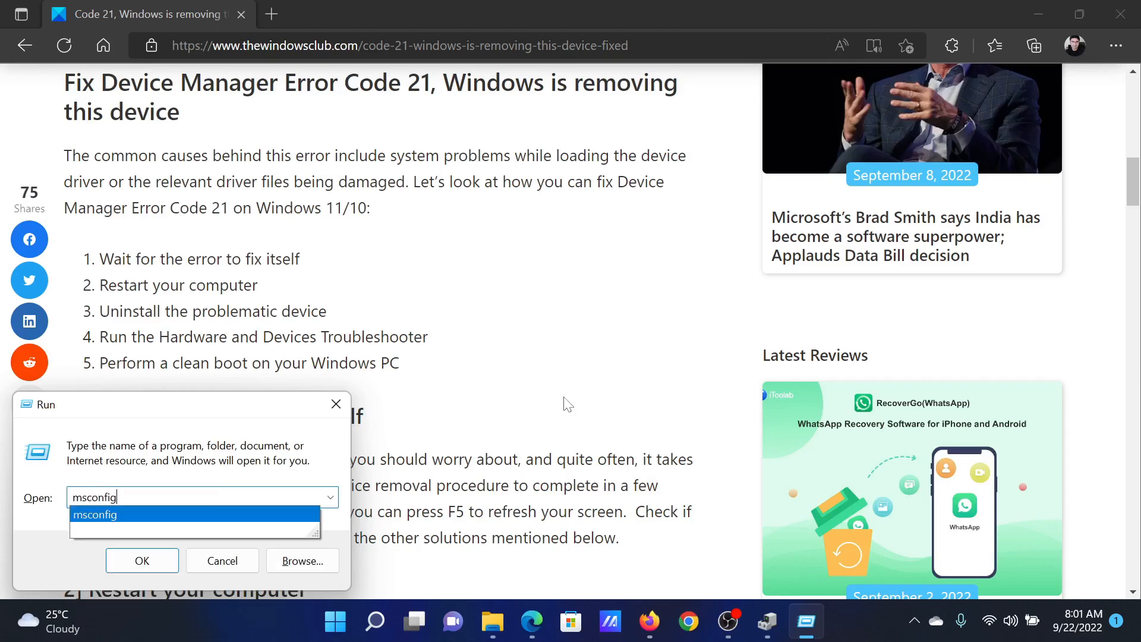
{"action": "left_click", "coordinate": [141, 560]}
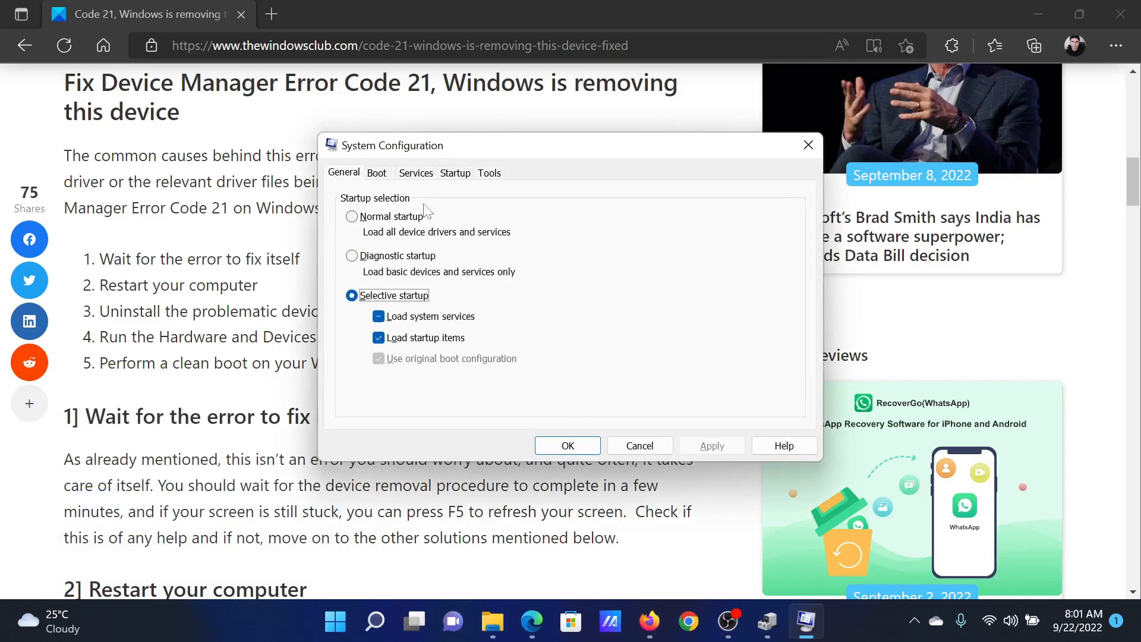
Hide all Microsoft services, disable the rest, apply, and exit without restarting
{"action": "left_click", "coordinate": [416, 172]}
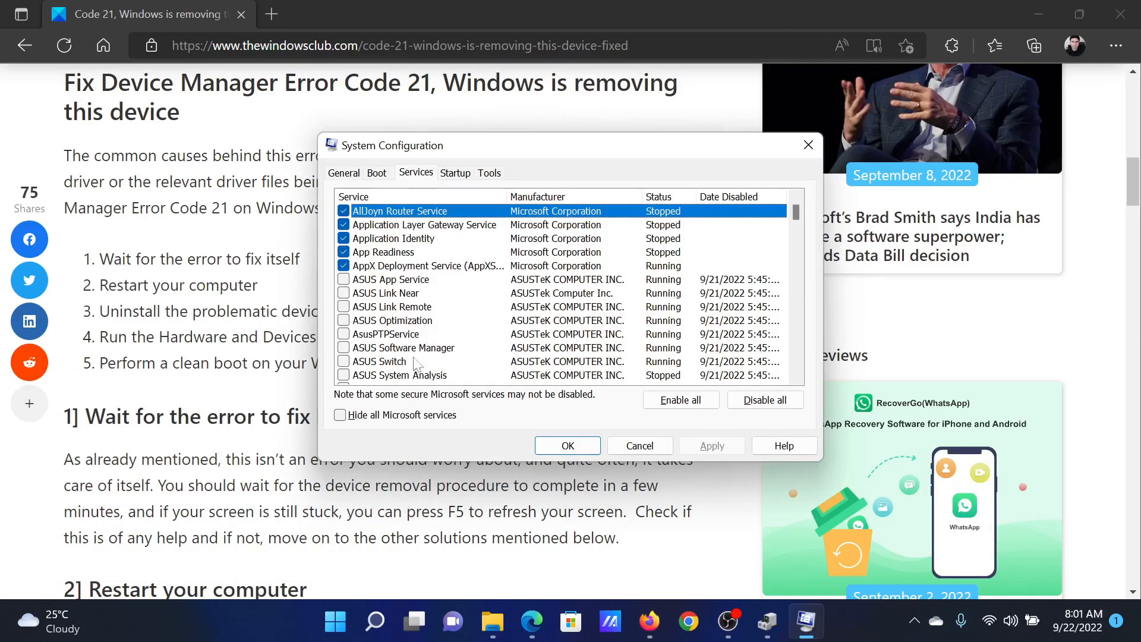
{"action": "left_click", "coordinate": [339, 415]}
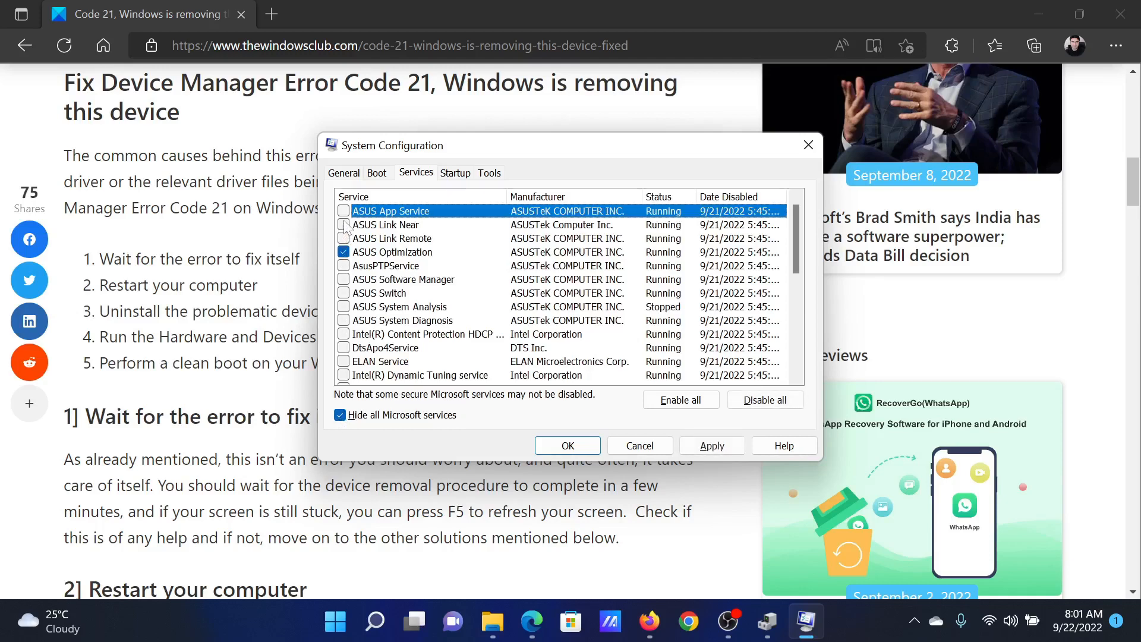
{"action": "left_click", "coordinate": [343, 225]}
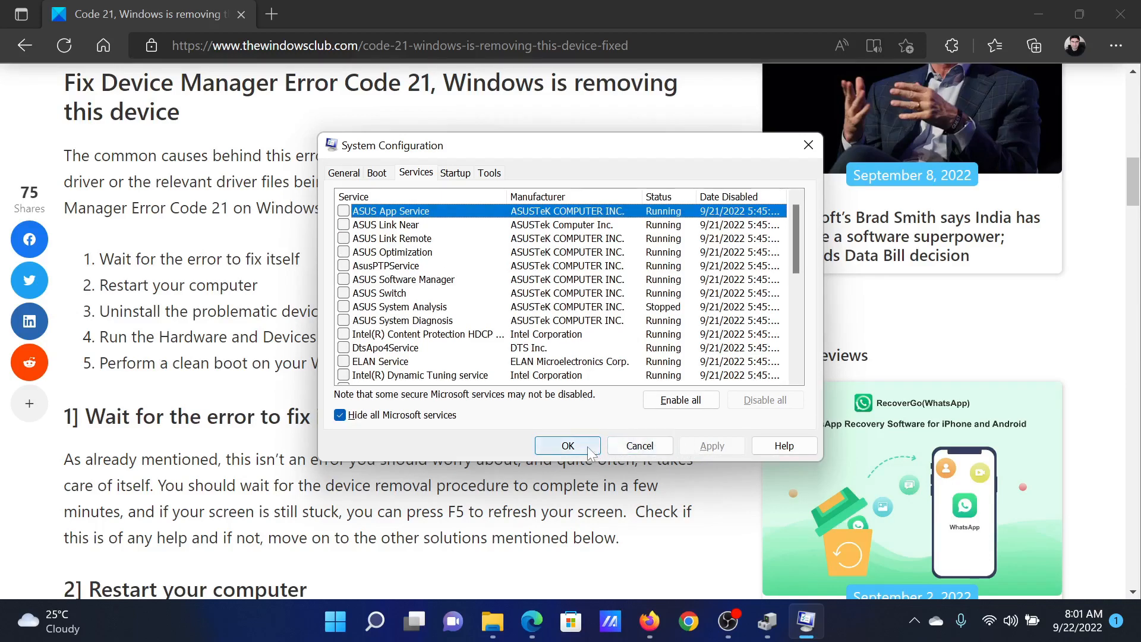
{"action": "left_click", "coordinate": [566, 446]}
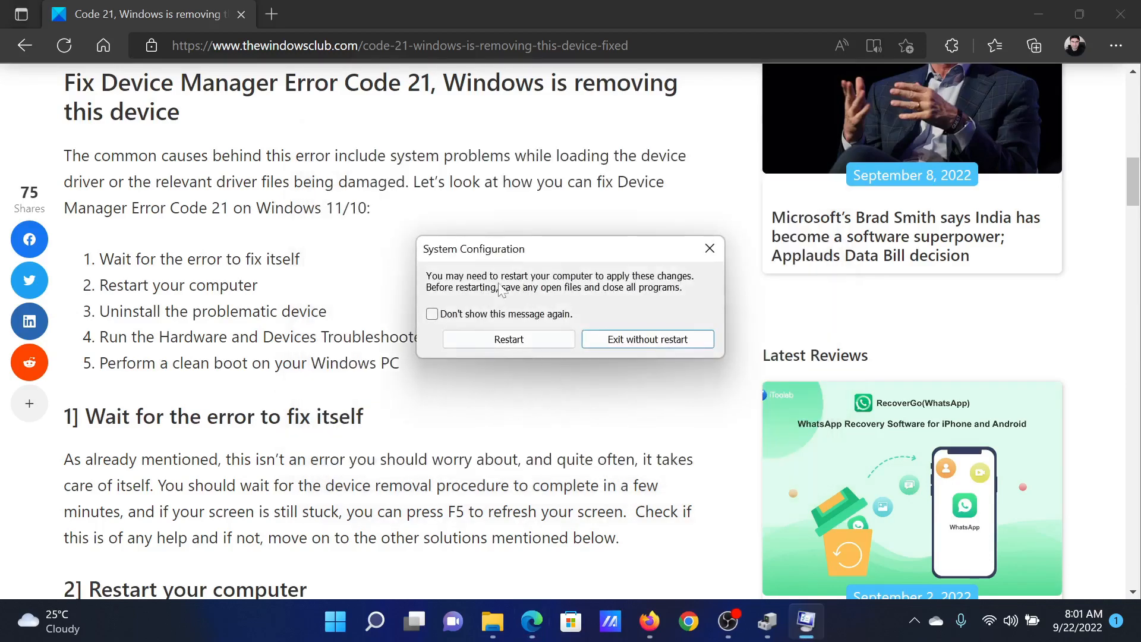
{"action": "left_click", "coordinate": [647, 339]}
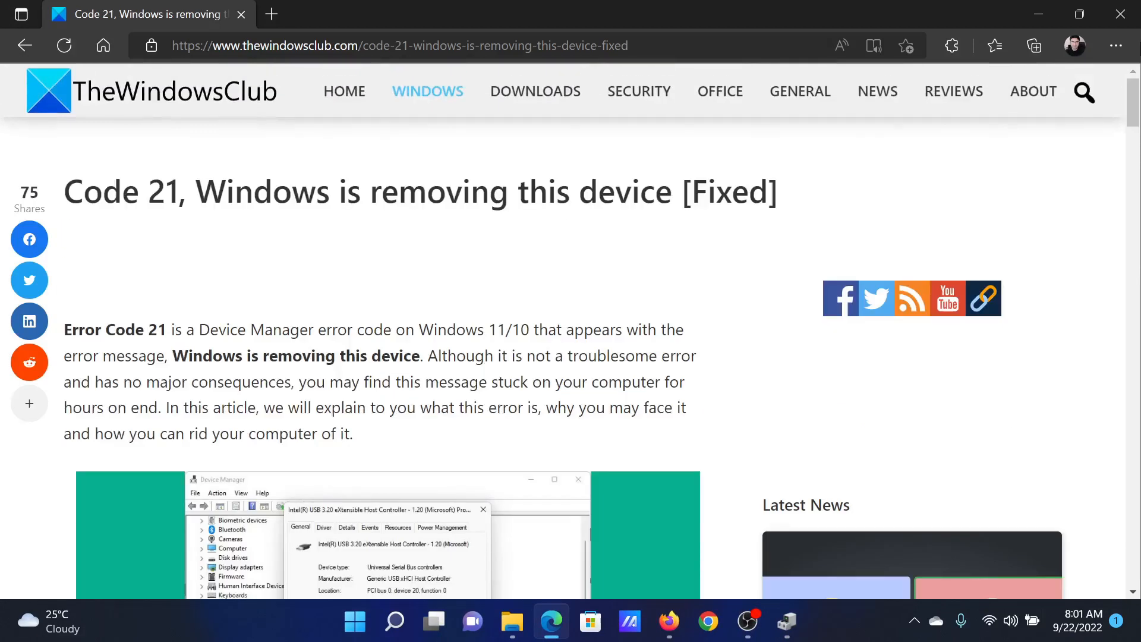
{"action": "mouse_move", "coordinate": [1117, 45]}
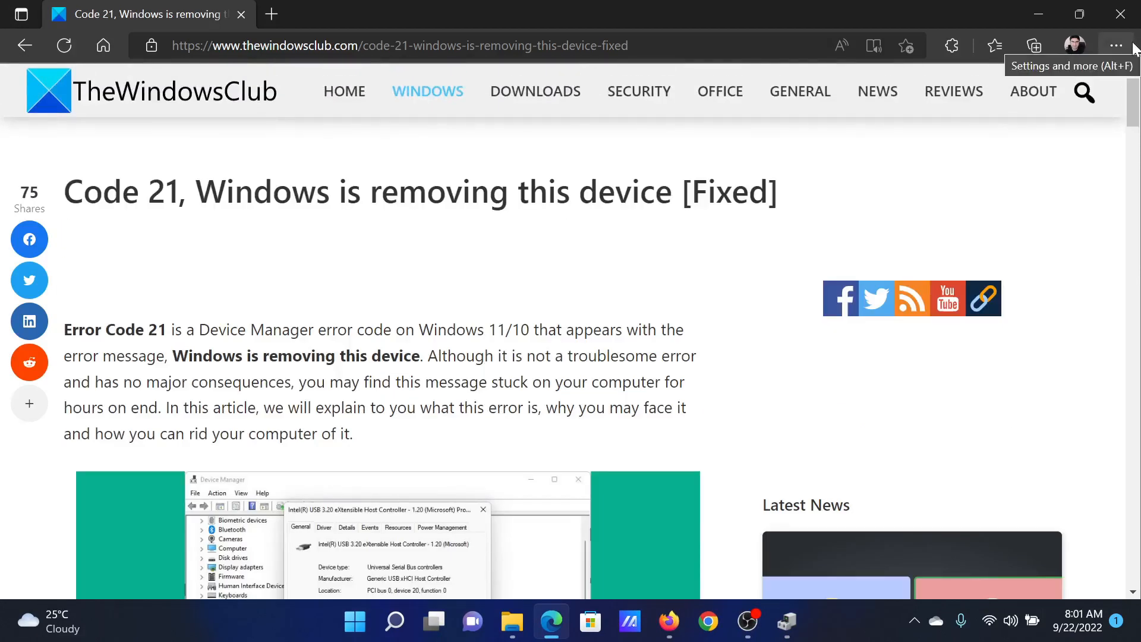